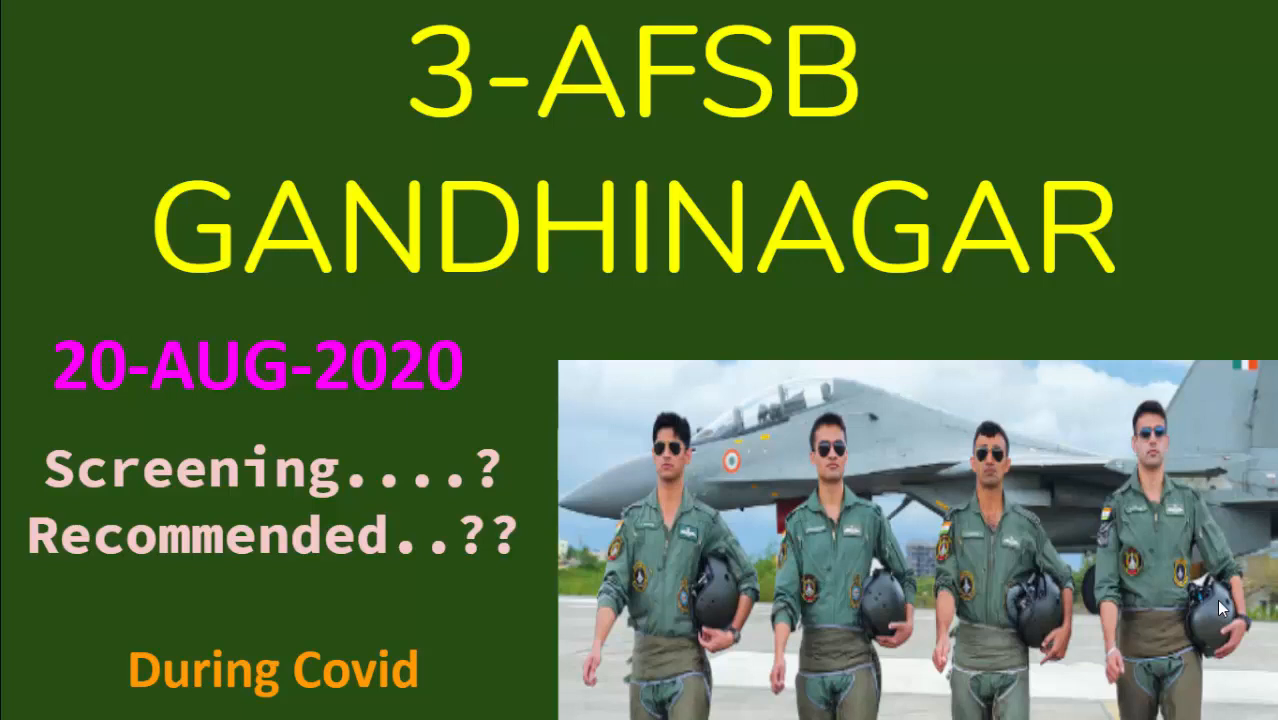
pyautogui.moveTo(1243, 338)
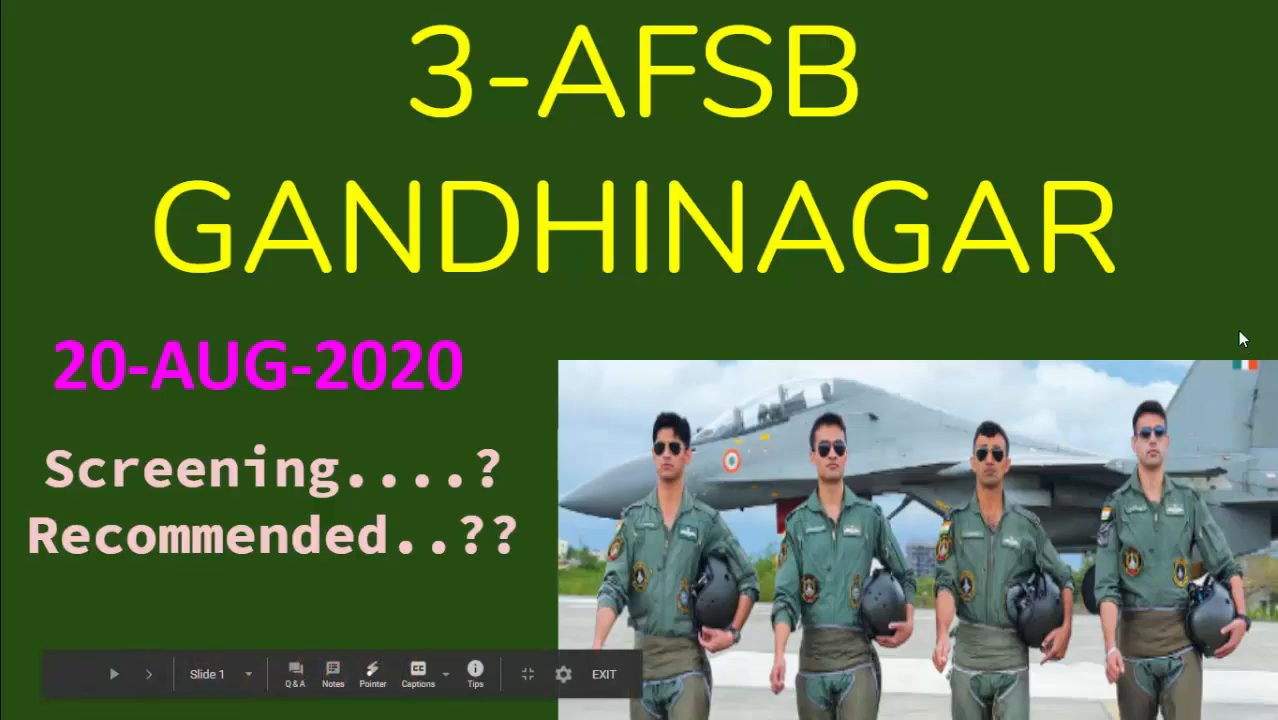
# Advance the slideshow to slide 2, the 20–24 Aug batch with 171 reported, 53 screened in
pyautogui.click(150, 673)
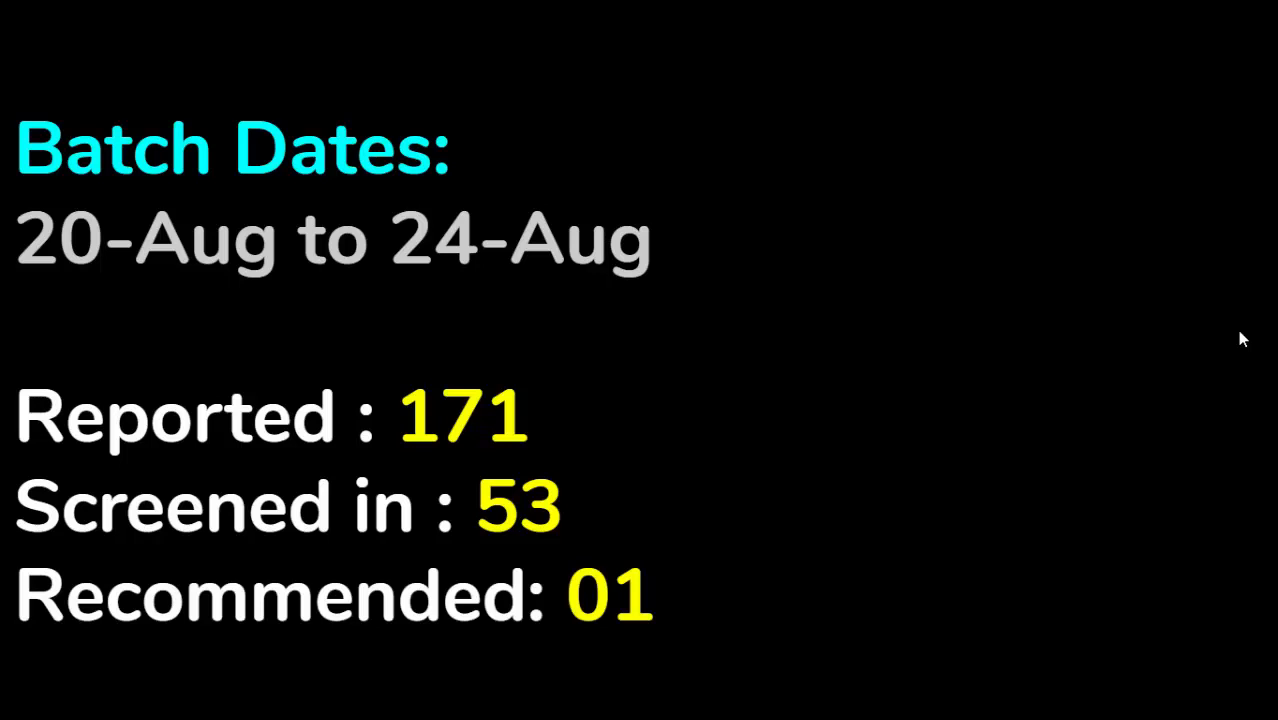
pyautogui.moveTo(930, 460)
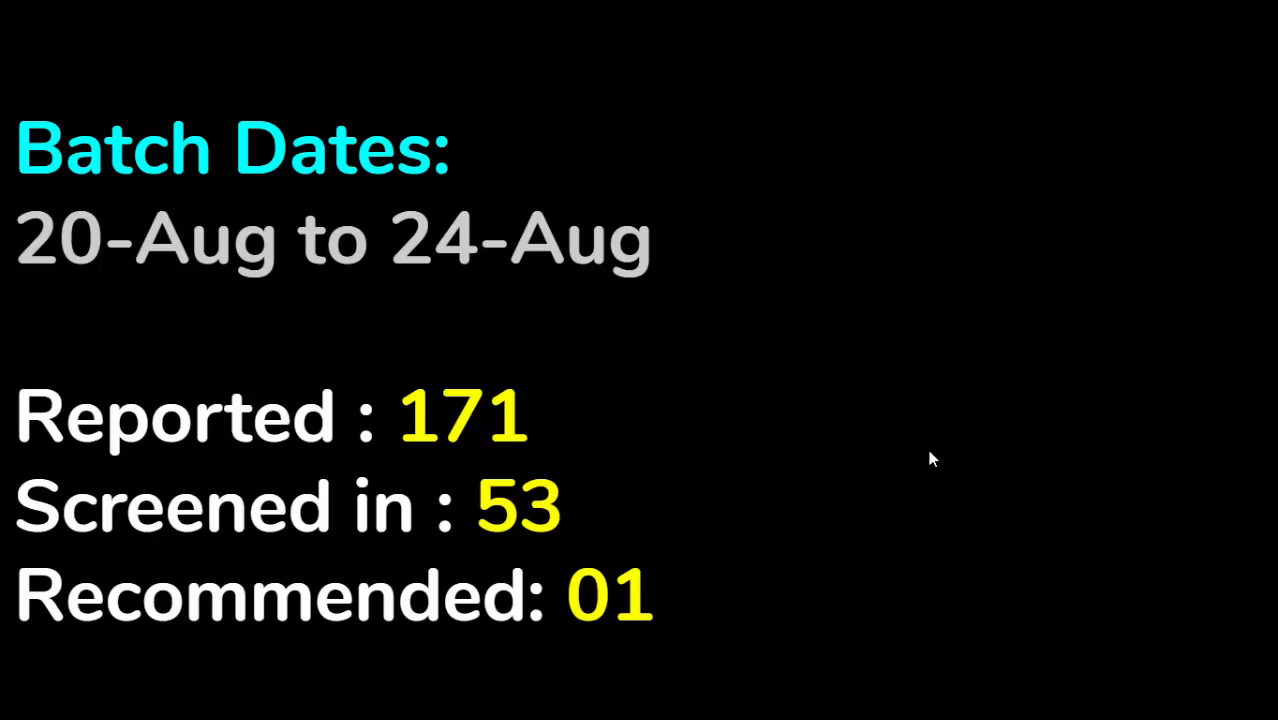